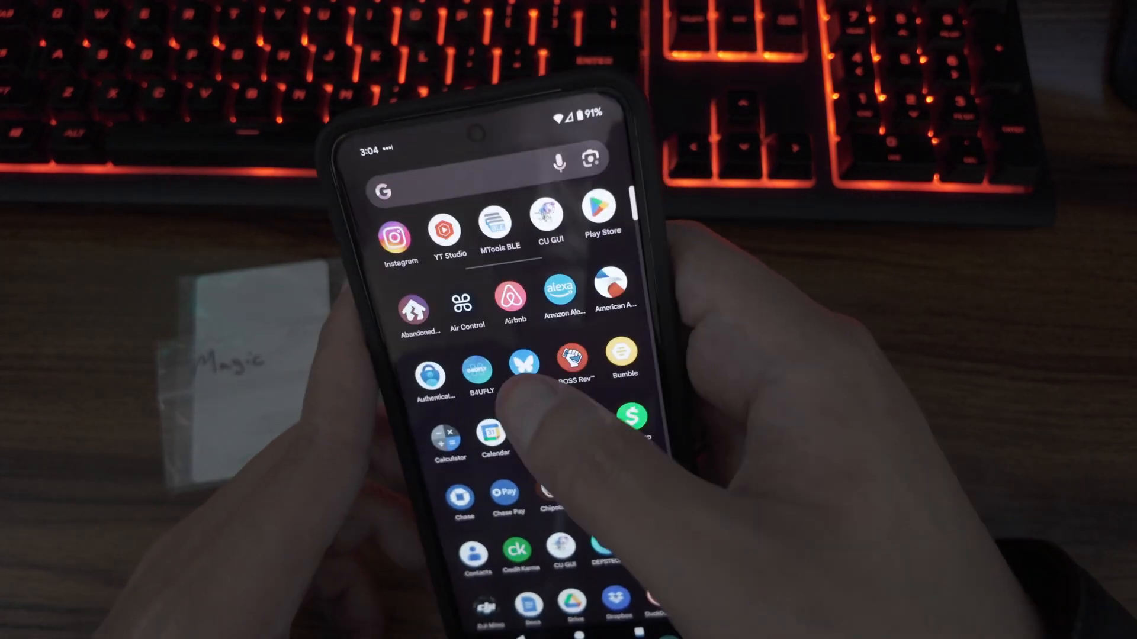
Launch MTools BLE from the app drawer to reach its NFC tool menu
click(494, 219)
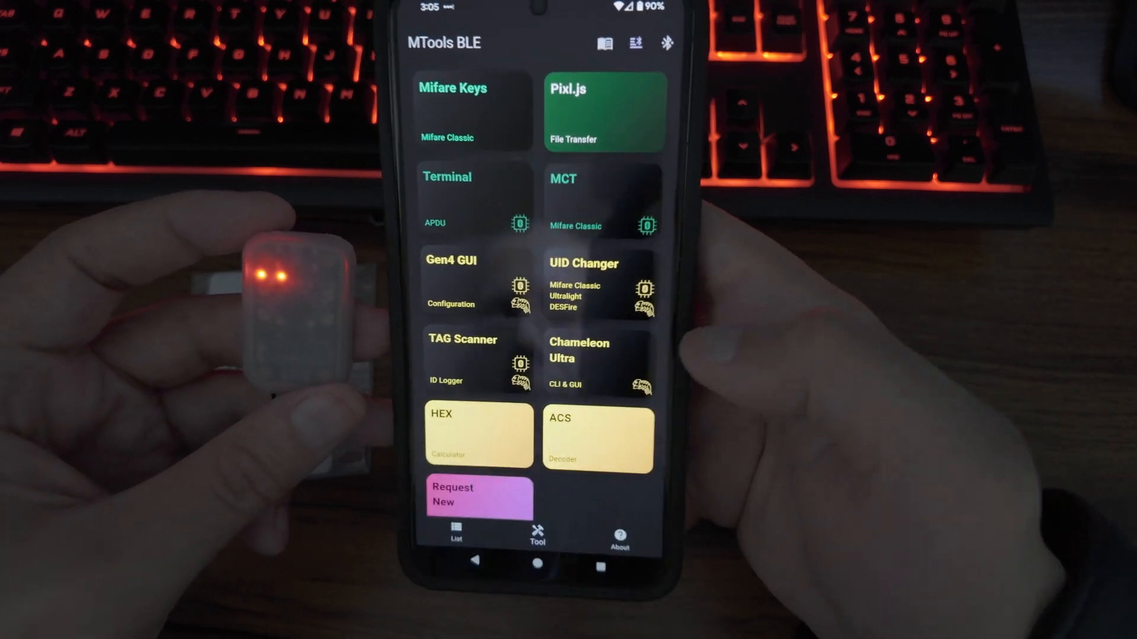
Scroll through the Chameleon Ultra interface down to its tag reader page
scroll(down, 3)
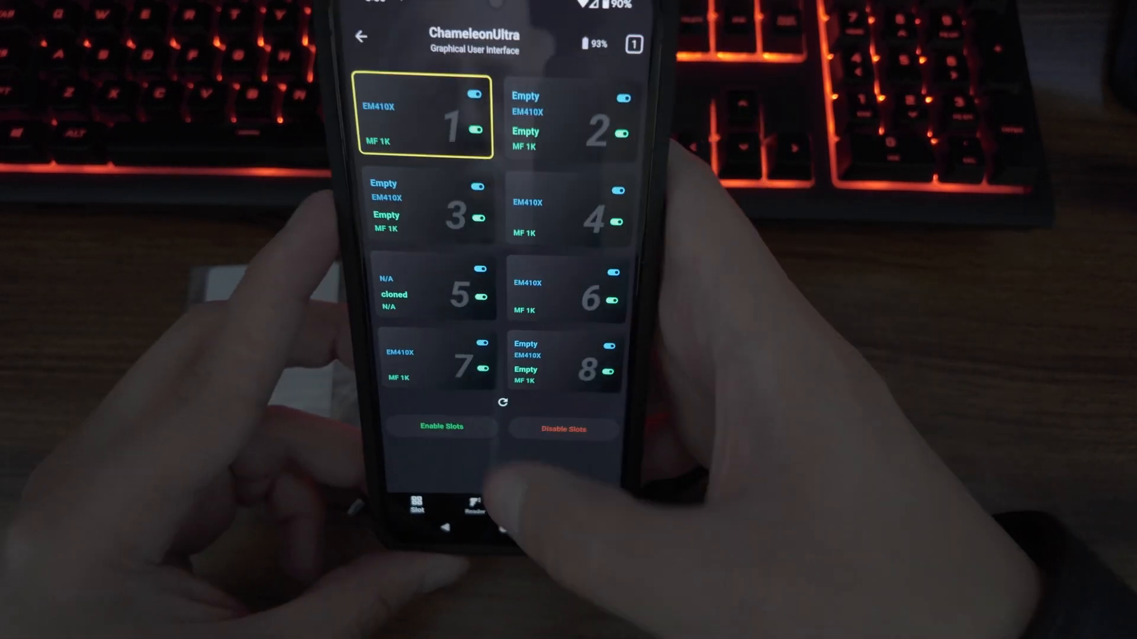
scroll(down, 3)
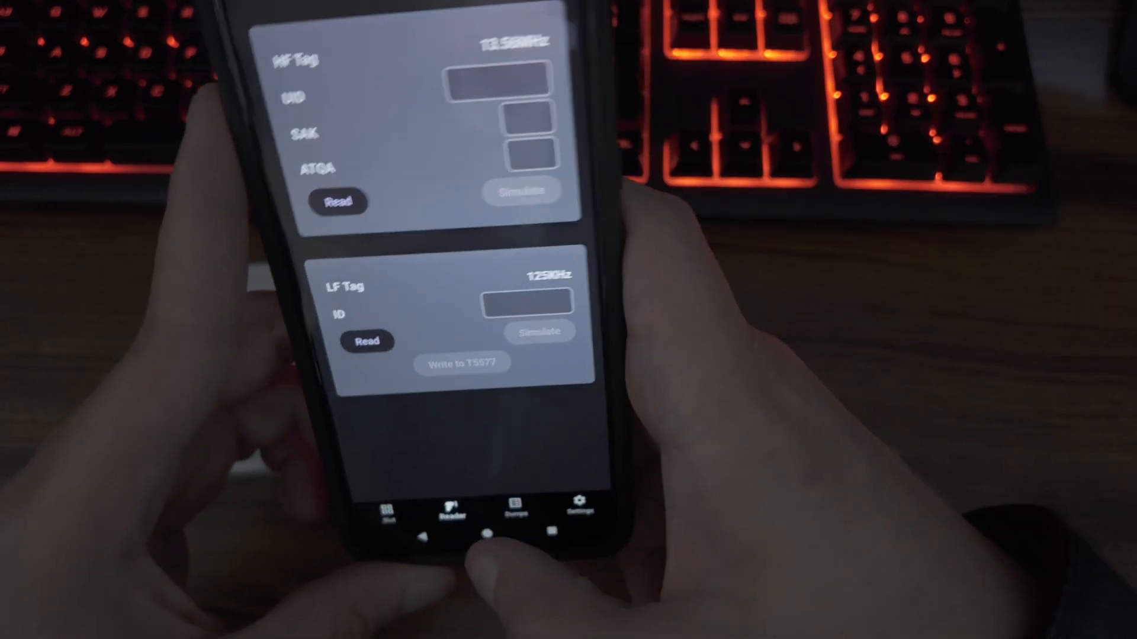
Return to the slot overview and make slot 4 (MF 1K DEADBEEF) active
click(391, 502)
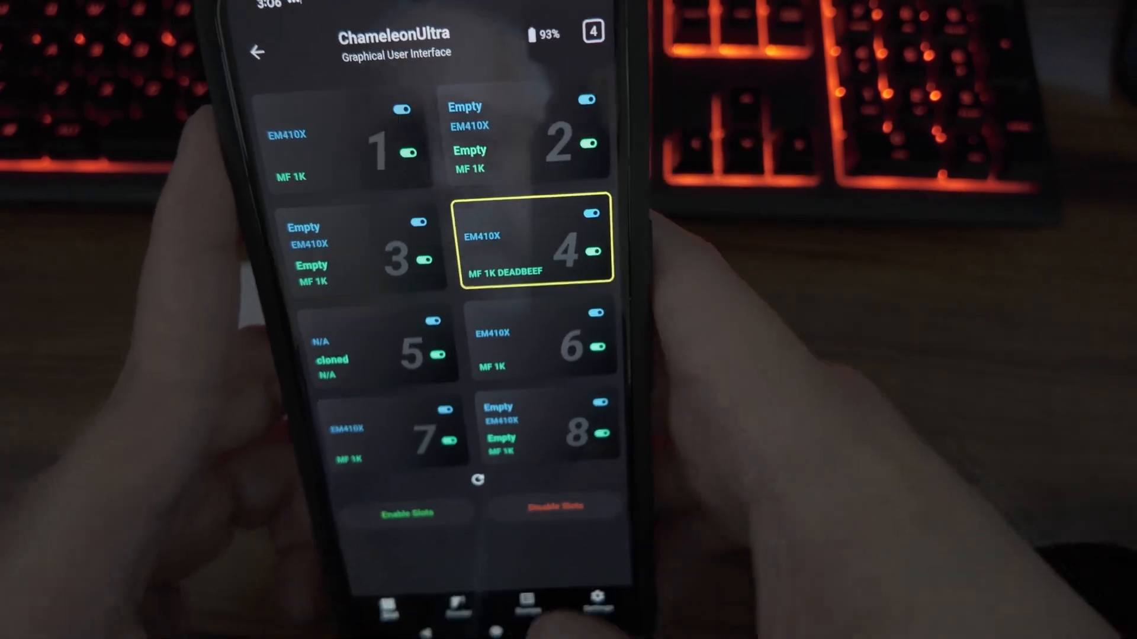
scroll(down, 3)
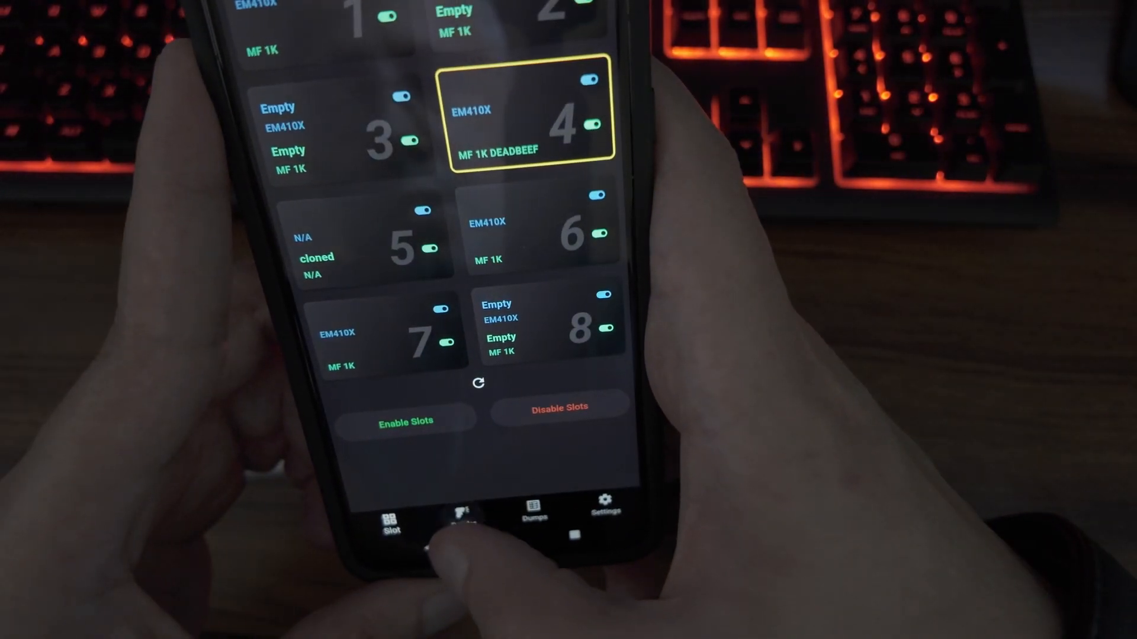
Start reading the white MIFARE 1K card, UID A32B1A04, SAK 08, ATQA 0400
click(461, 513)
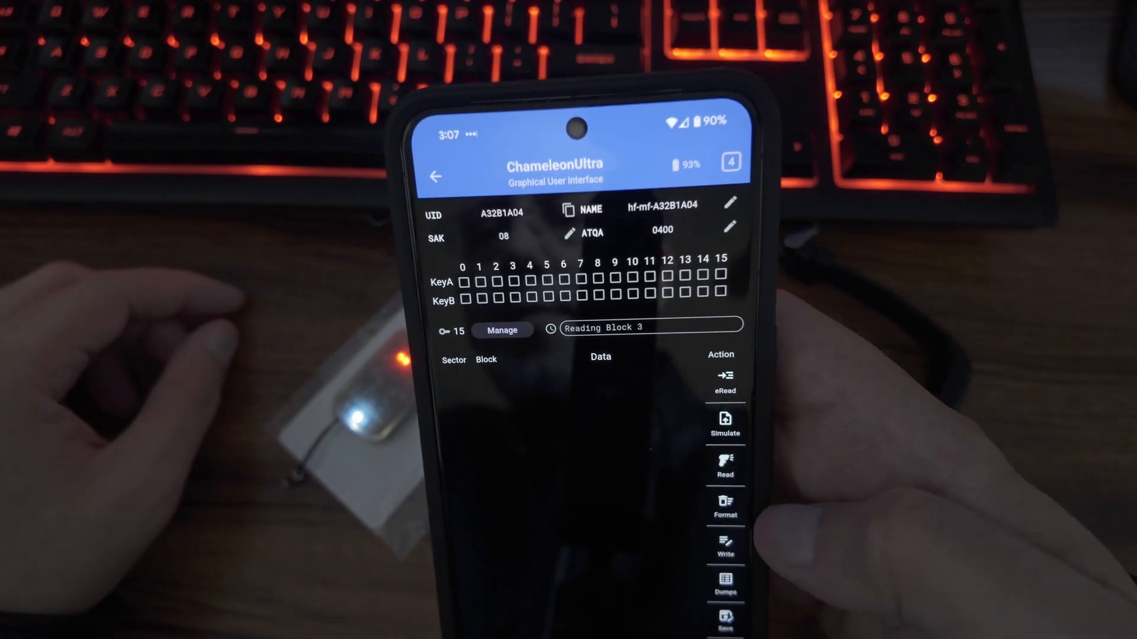
Bring up a blank MIFARE Classic card page with default key FFFFFFFFFFFF
click(725, 467)
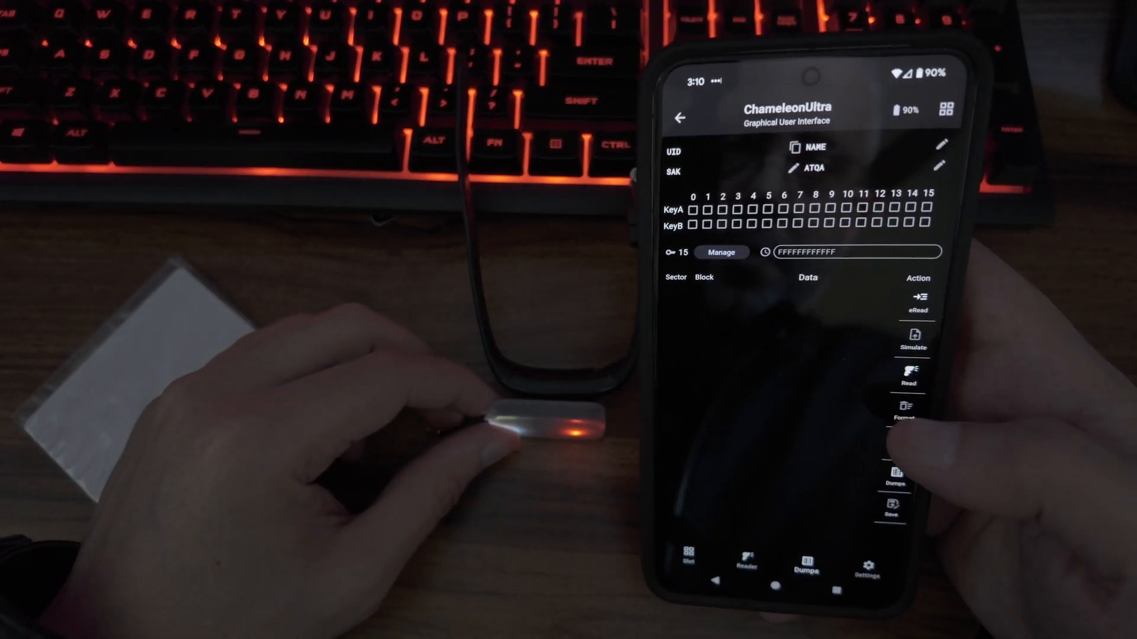
Read the white card's full MIFARE 1K dump for UID A32B1A04 until Read Done
click(906, 377)
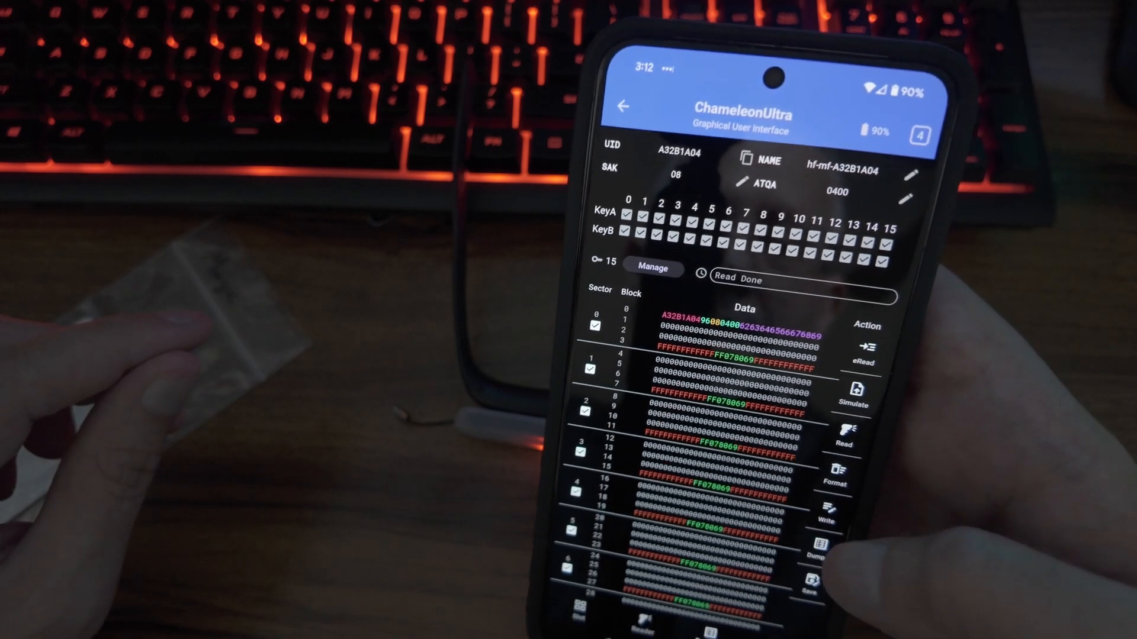
Write the loaded dump for sectors 0–15 onto the bracelet, confirming the Write Dump alert
click(826, 513)
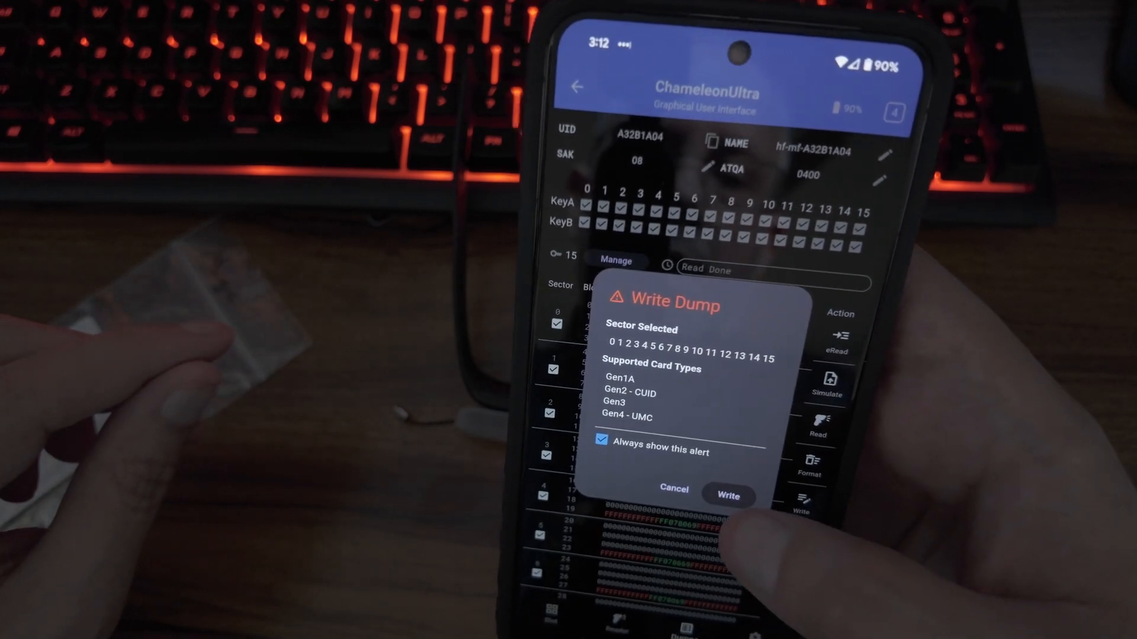
click(727, 496)
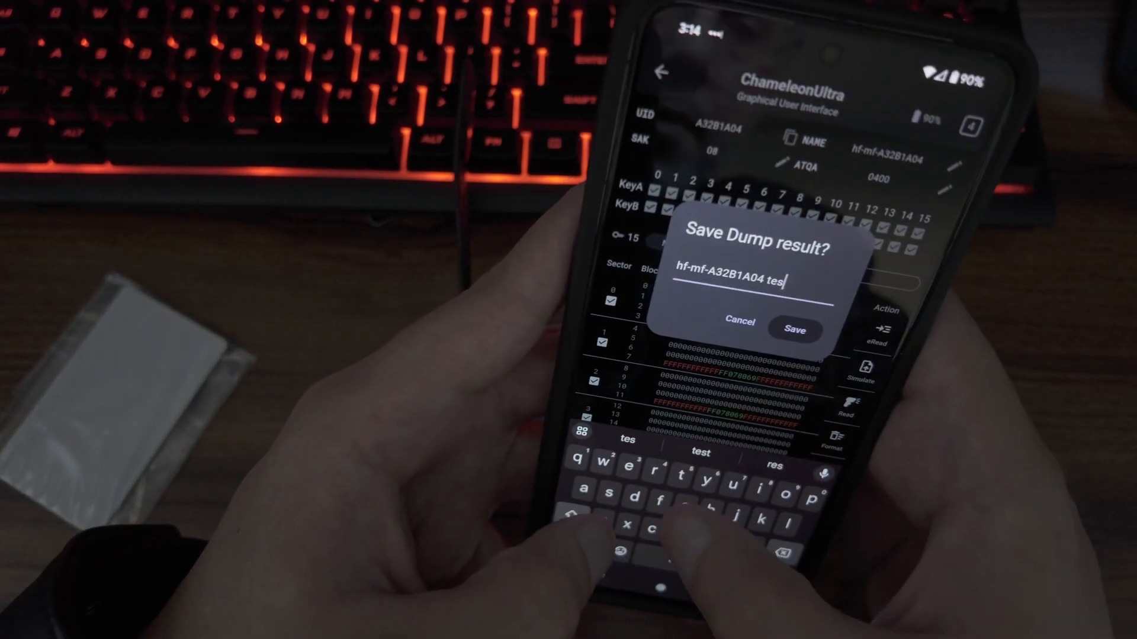
Save the dump as hf-mf-A32B1A04 test
click(796, 330)
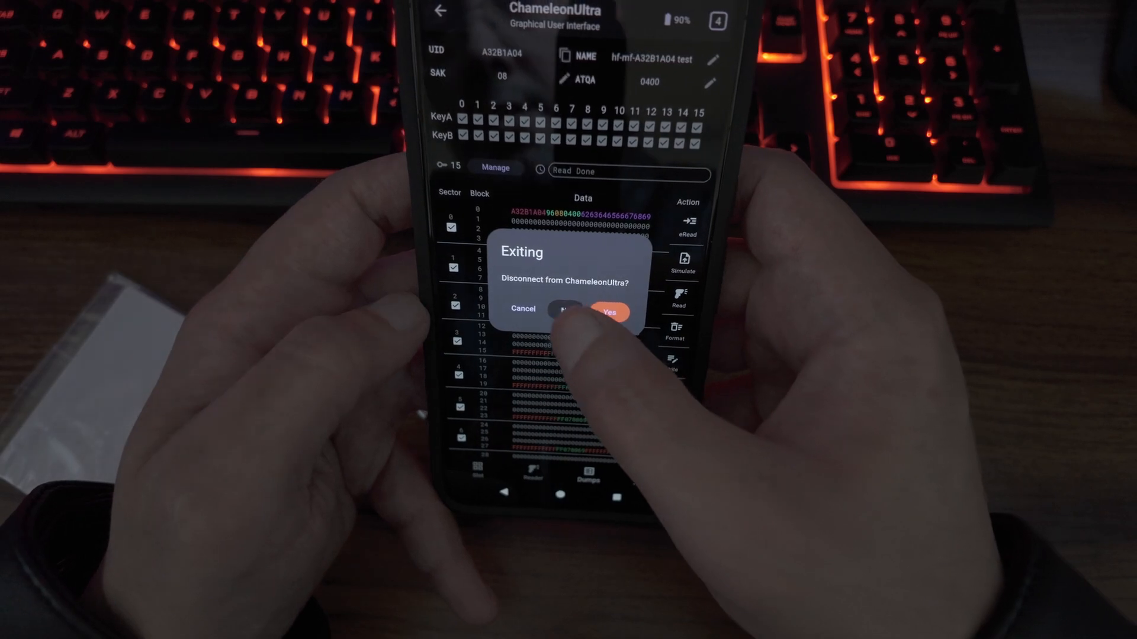
Confirm disconnecting from ChameleonUltra and scroll back through the main tool list
click(611, 311)
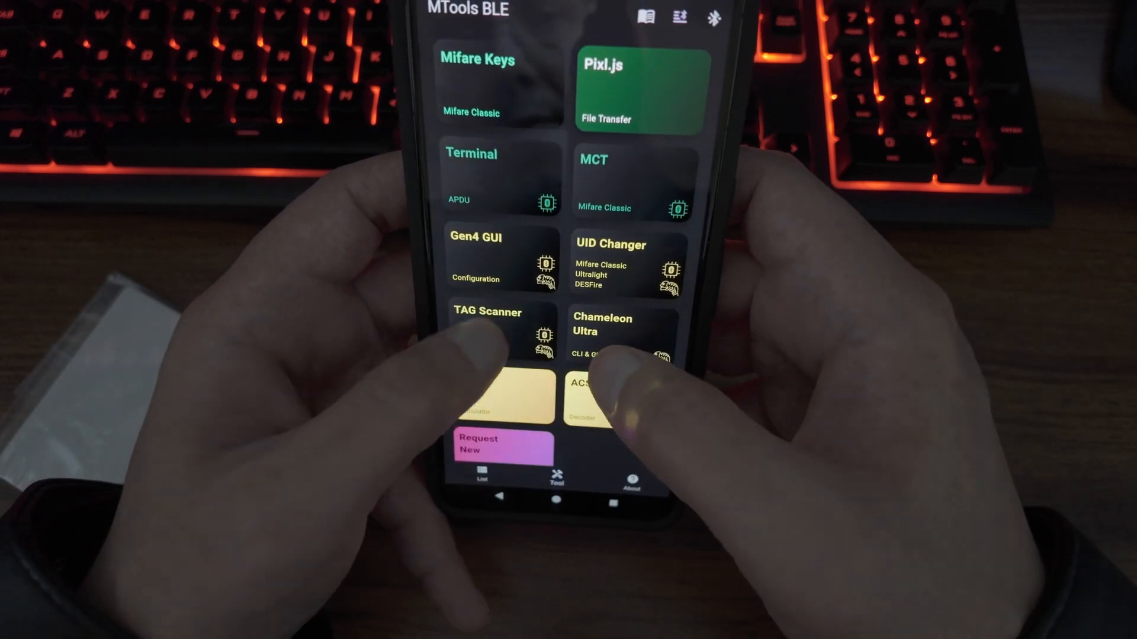
scroll(down, 3)
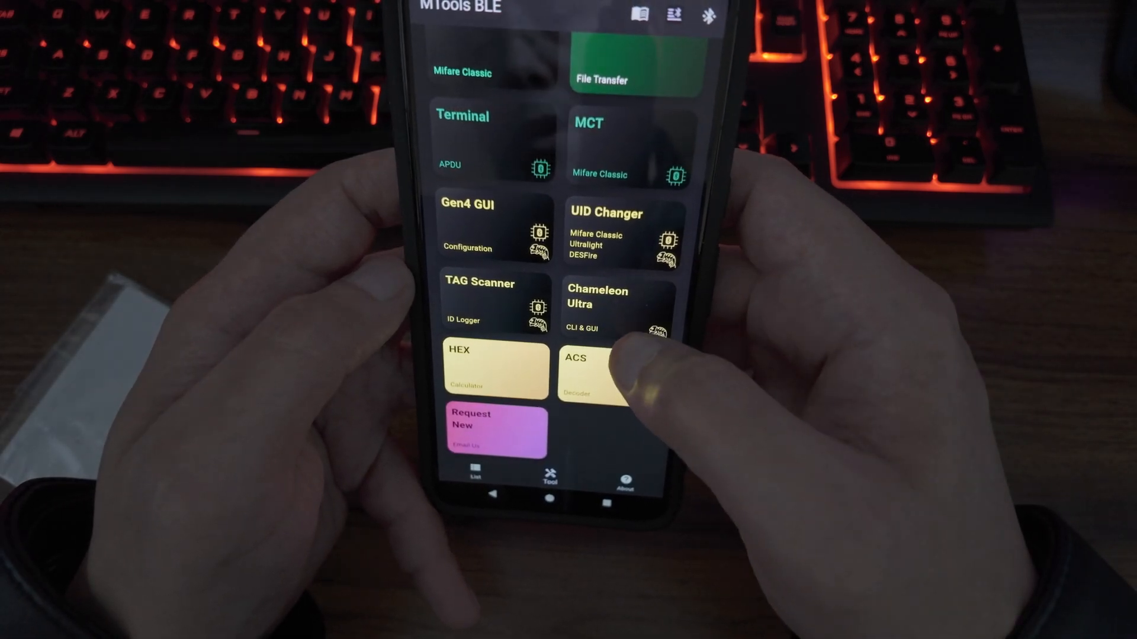
scroll(down, 3)
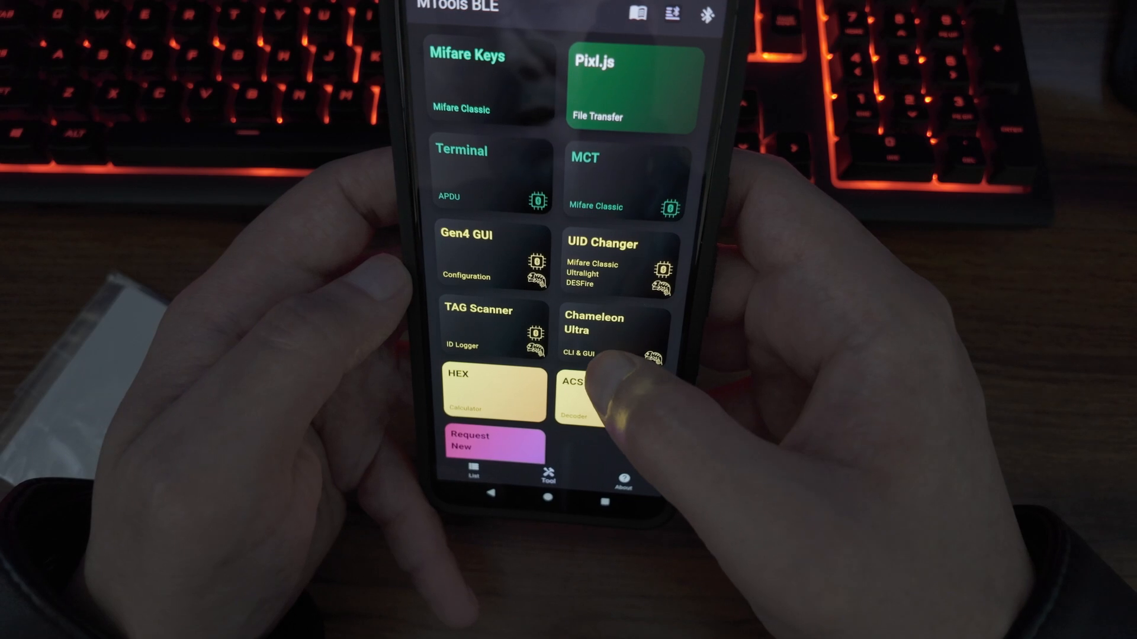